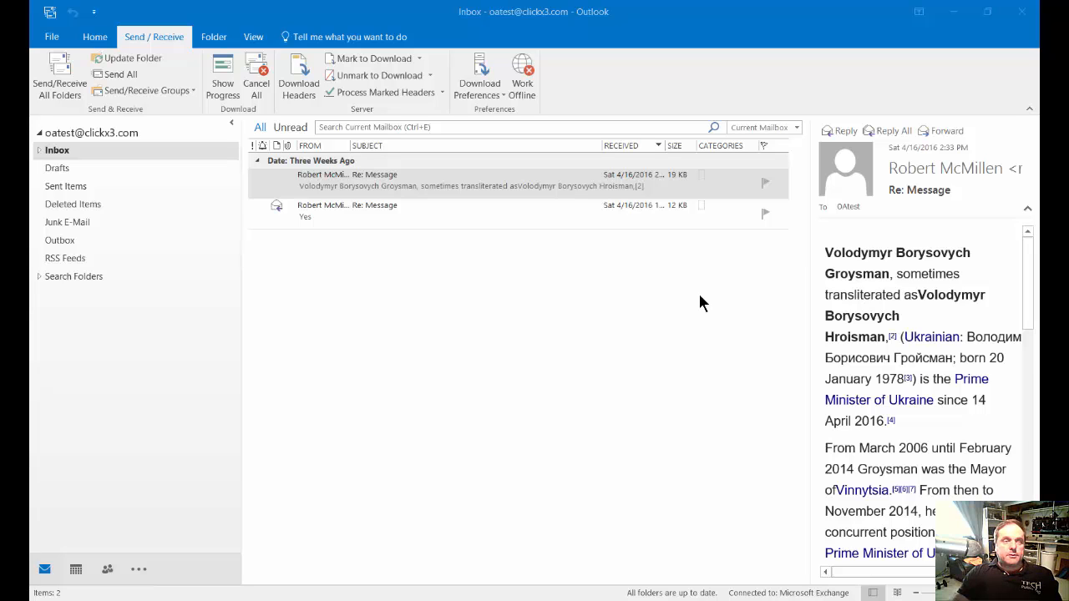
mouse_move(501, 154)
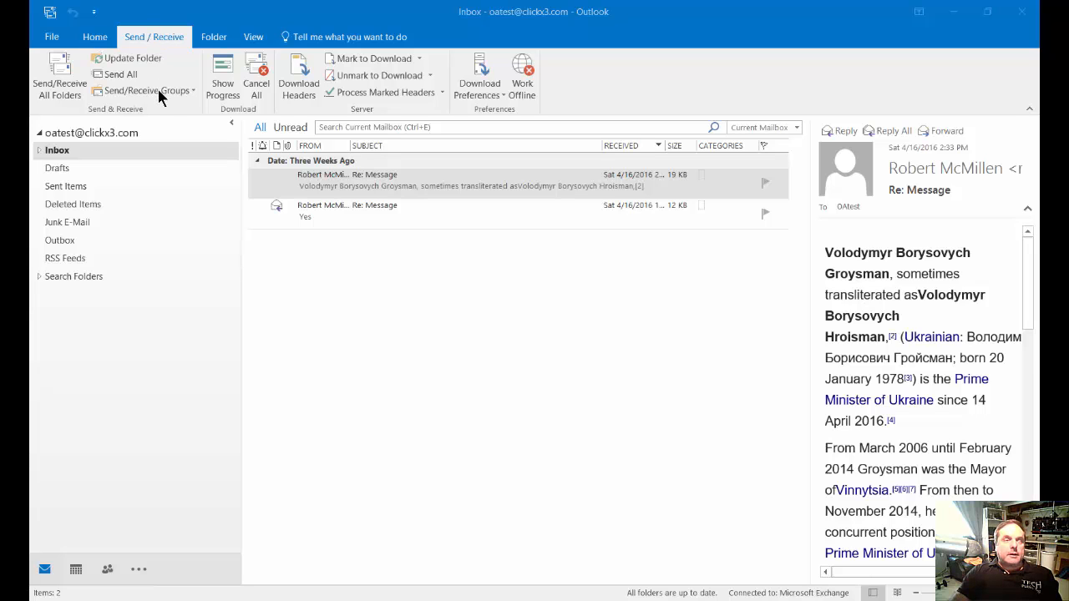
Step: Open Define Send/Receive Groups from the Send/Receive Groups menu
click(146, 90)
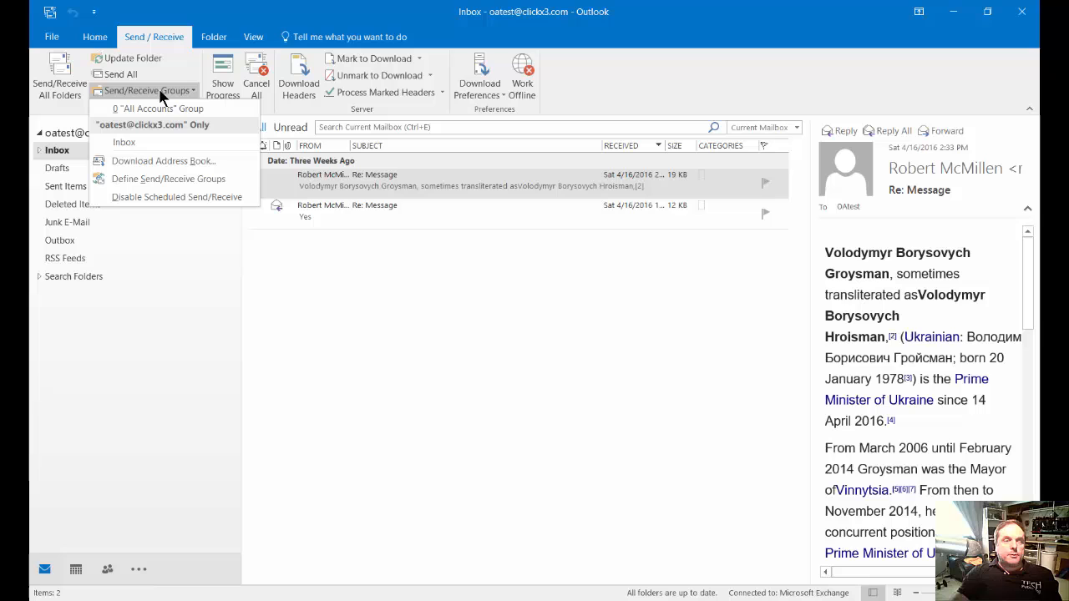
mouse_move(168, 179)
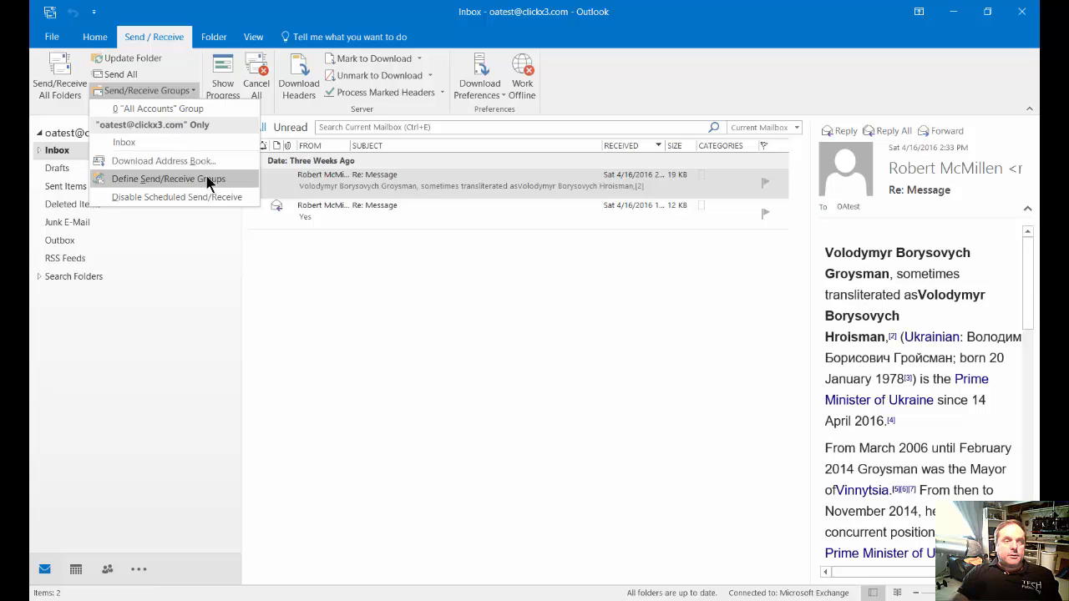
click(167, 179)
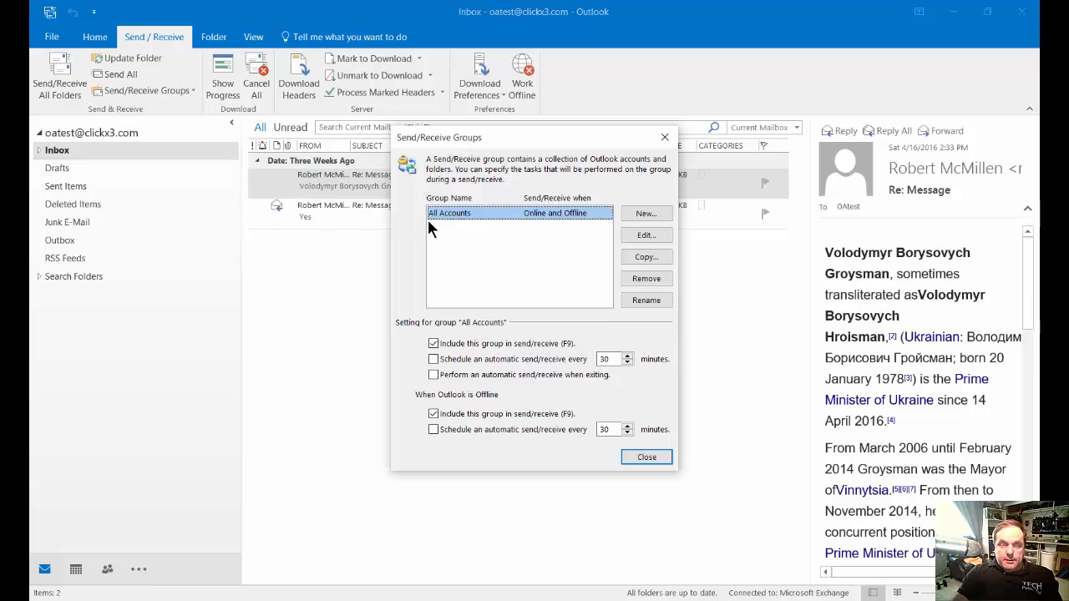
mouse_move(476, 234)
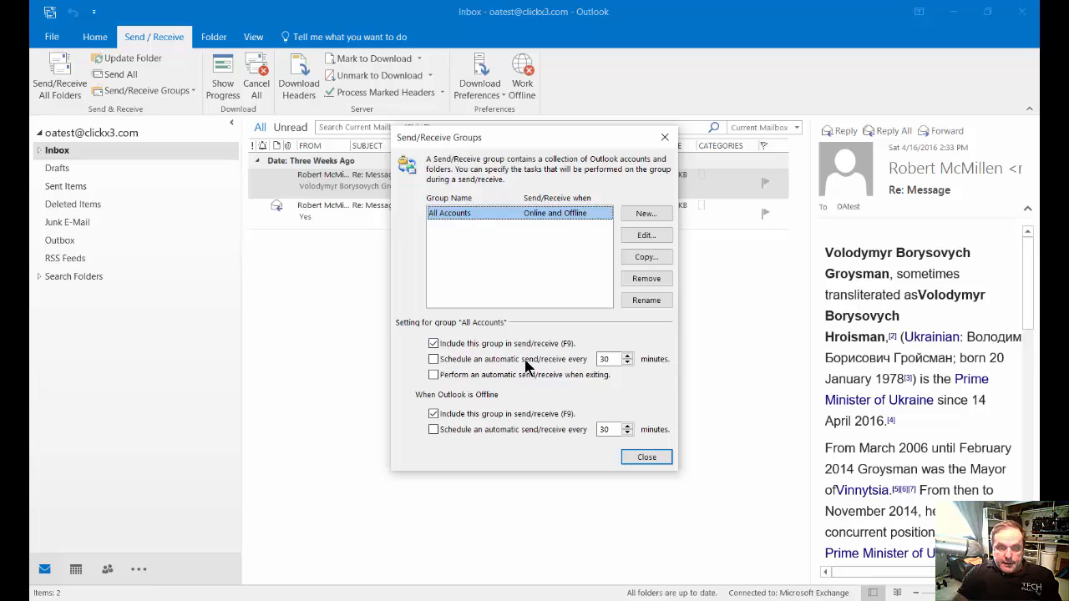
mouse_move(560, 405)
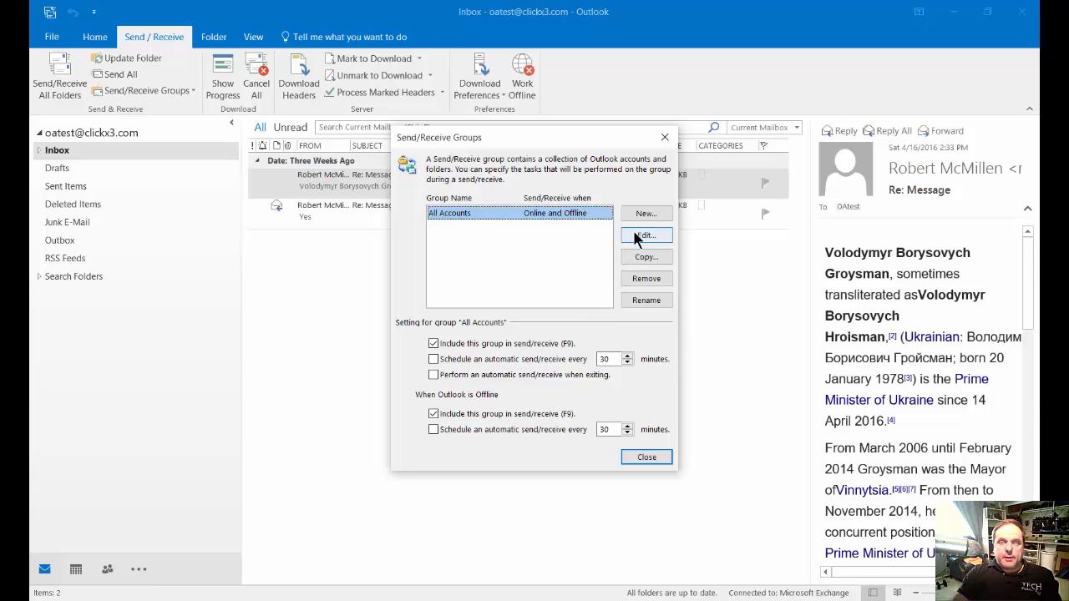
Step: Edit the All Accounts group and tick 'Include the selected account in this group'
click(646, 235)
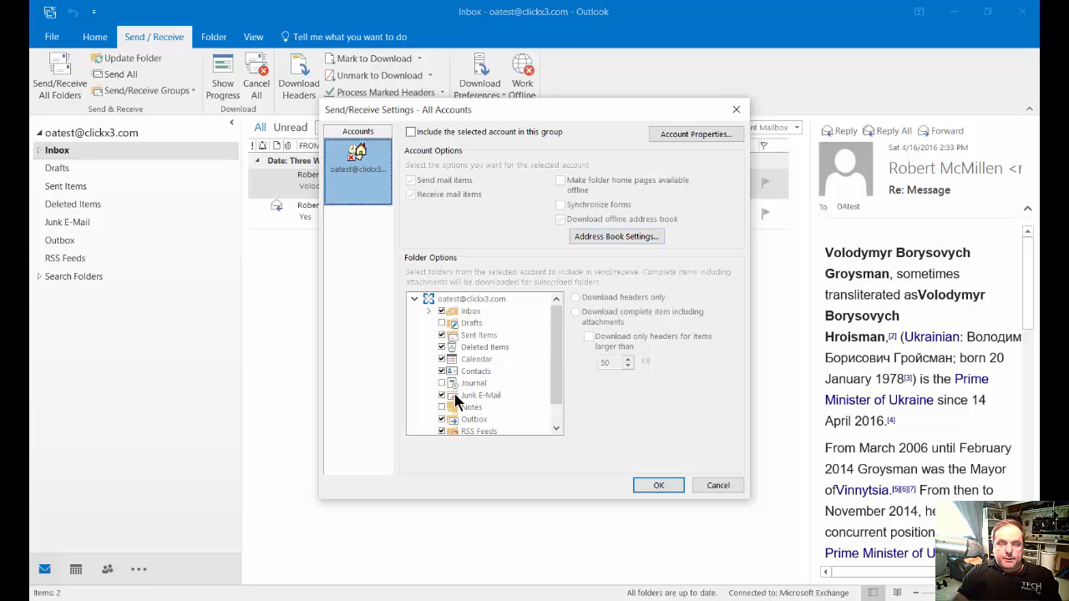
click(410, 132)
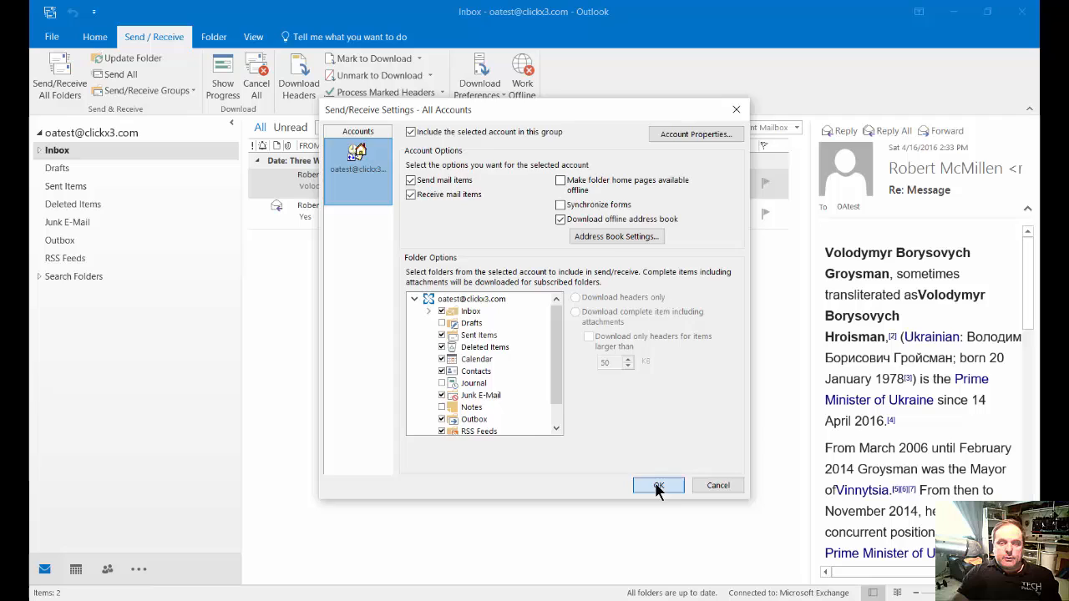
Step: Confirm the account settings and schedule automatic send/receive every 1 minute while online
click(658, 485)
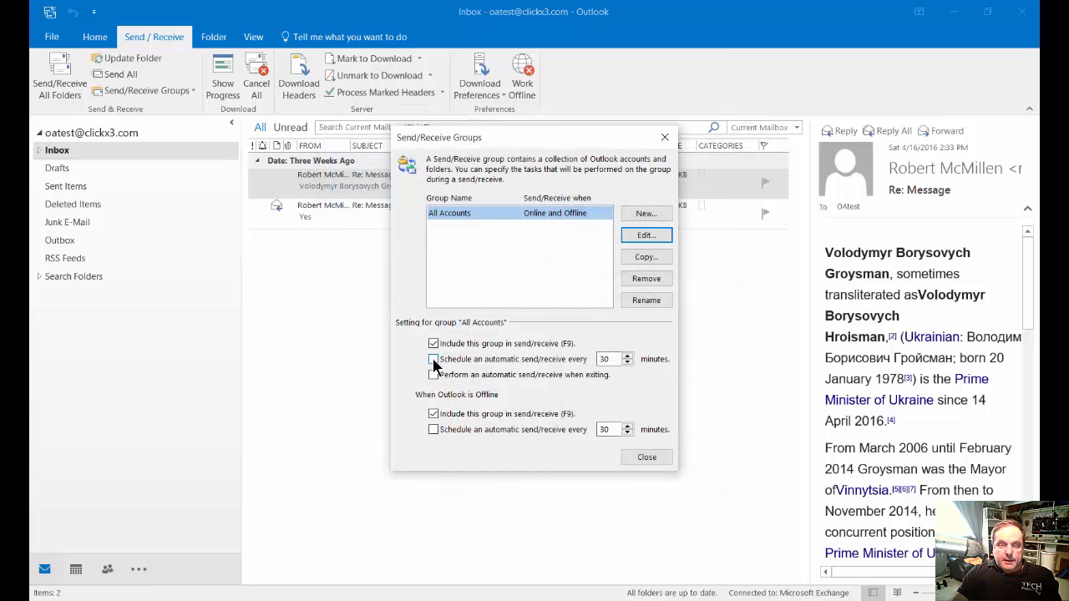
click(433, 359)
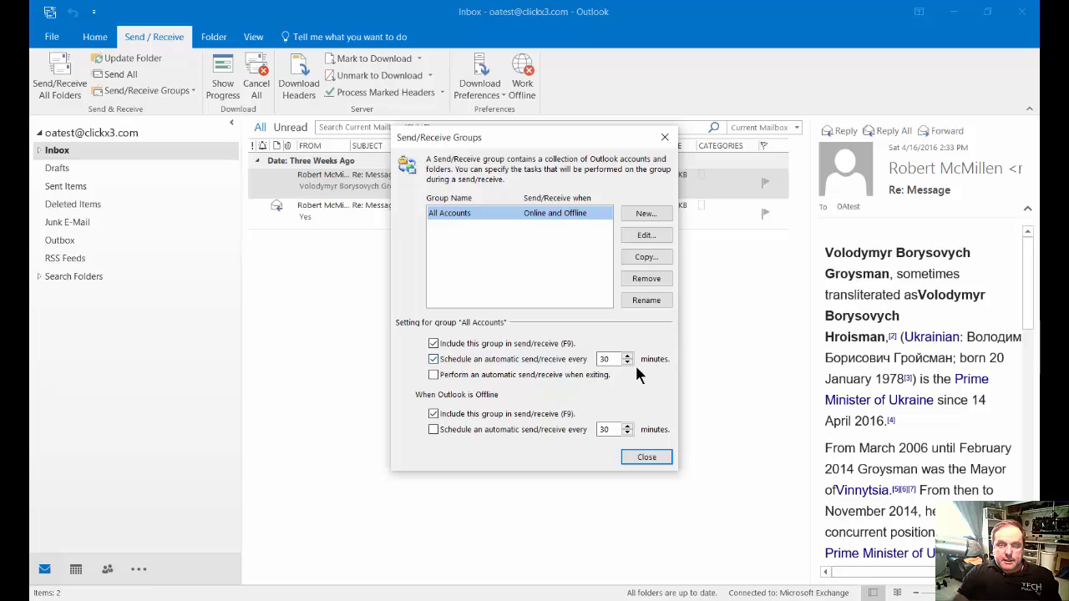
click(605, 359)
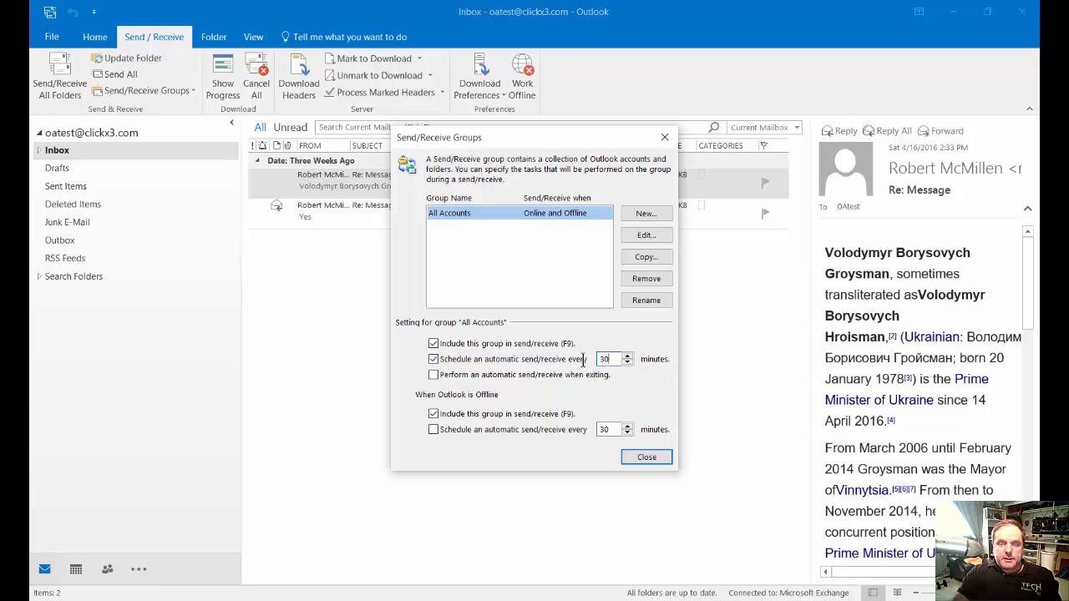
text(1)
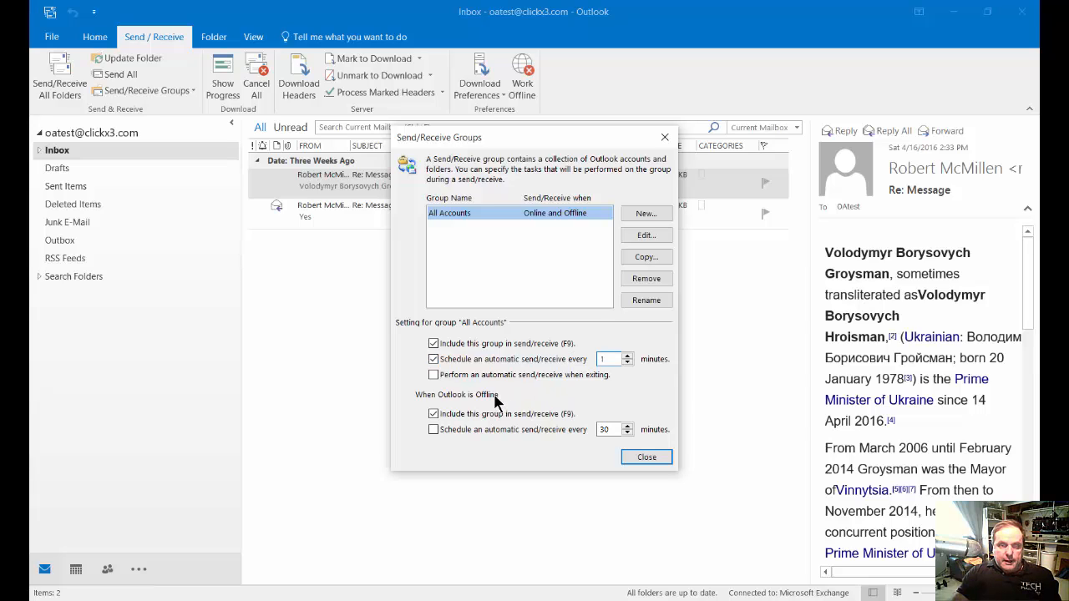
Step: Enable the offline automatic send/receive every 10 minutes and close the group settings
click(434, 429)
text(10)
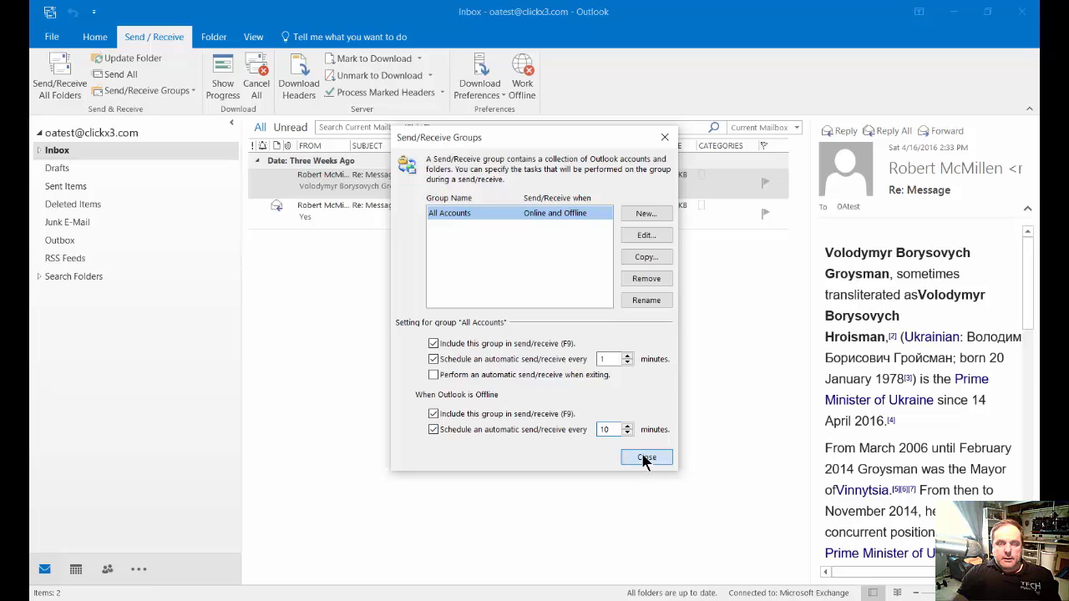
click(646, 457)
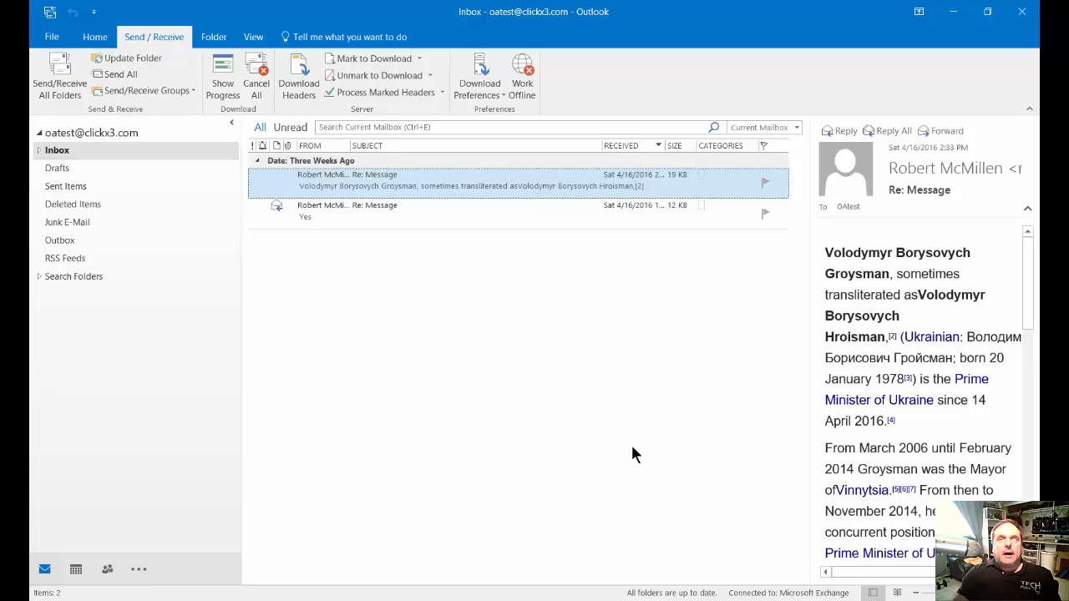
mouse_move(632, 435)
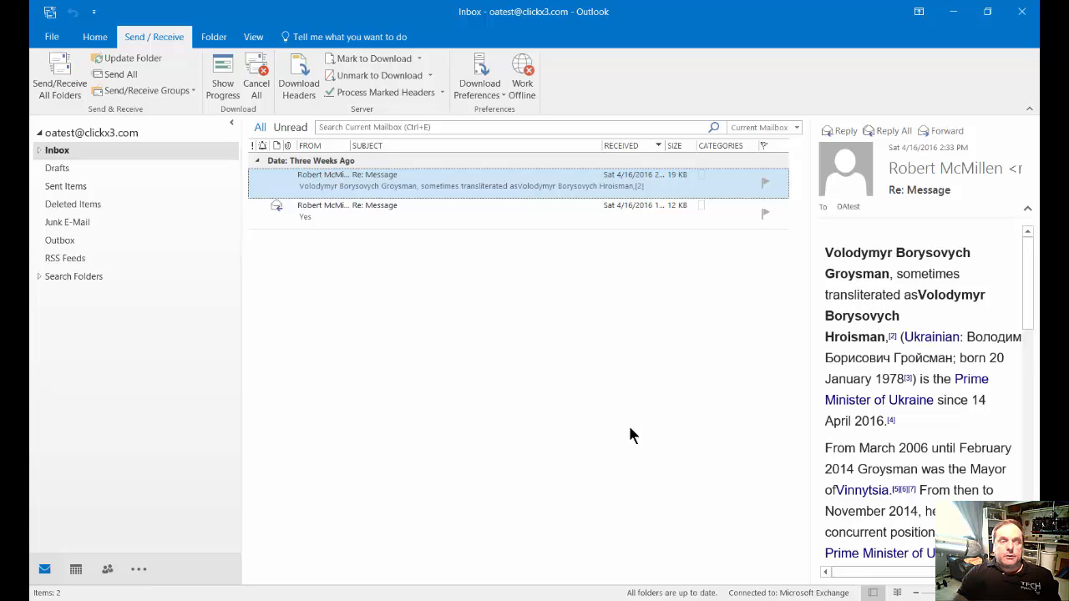